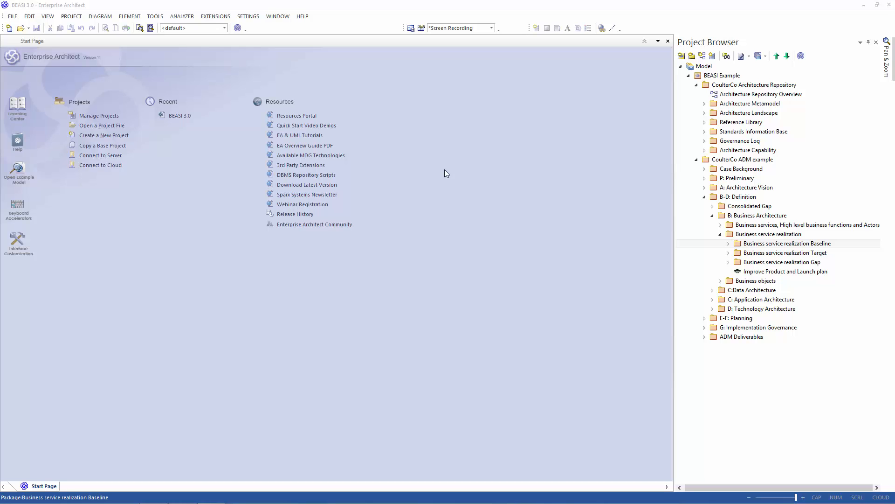
# - Expand the Business service realization Baseline package and open its Baseline diagram
pyautogui.click(786, 242)
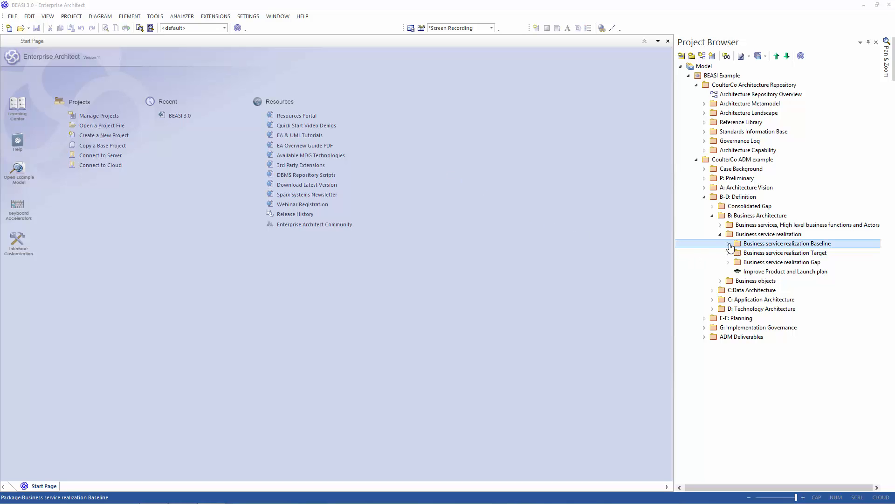
pyautogui.click(730, 242)
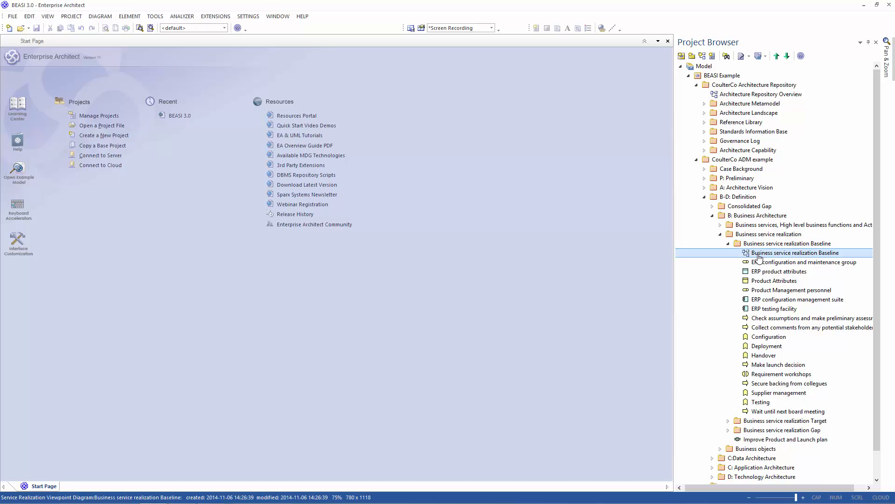
pyautogui.doubleClick(795, 253)
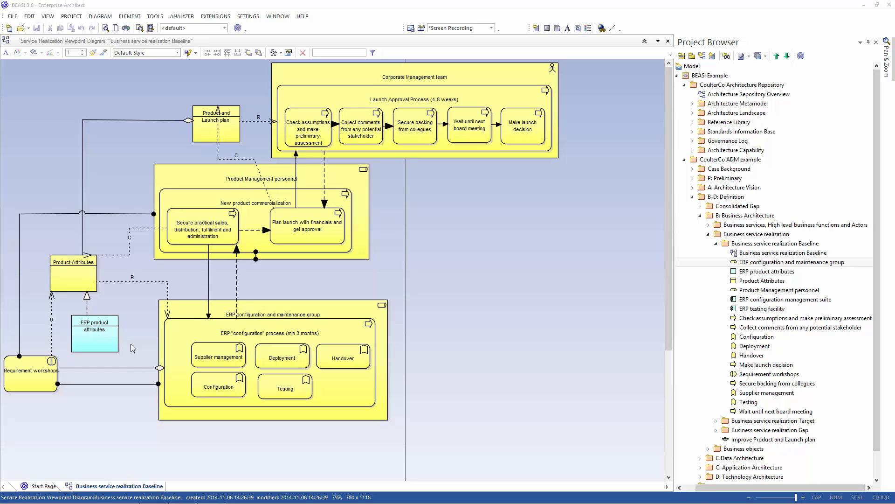
pyautogui.moveTo(99, 338)
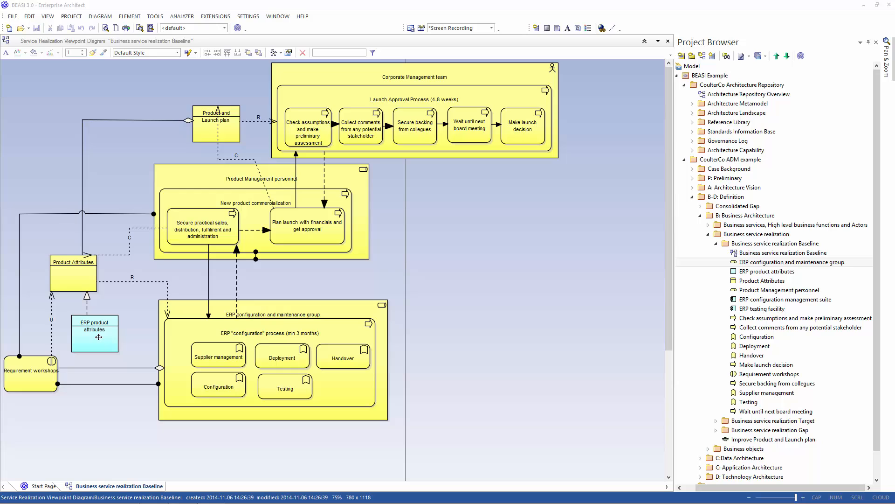
# - Bring up the context menu for the ERP product attributes data object on the Baseline diagram
pyautogui.rightClick(96, 335)
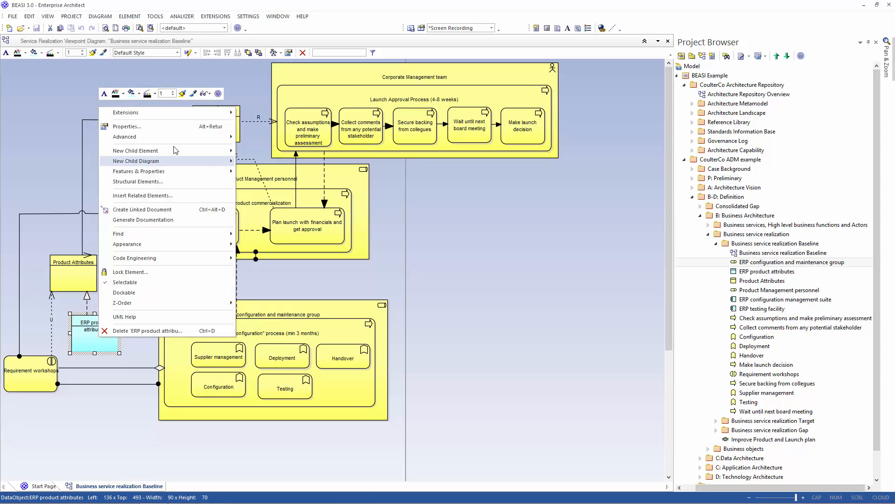
pyautogui.moveTo(125, 112)
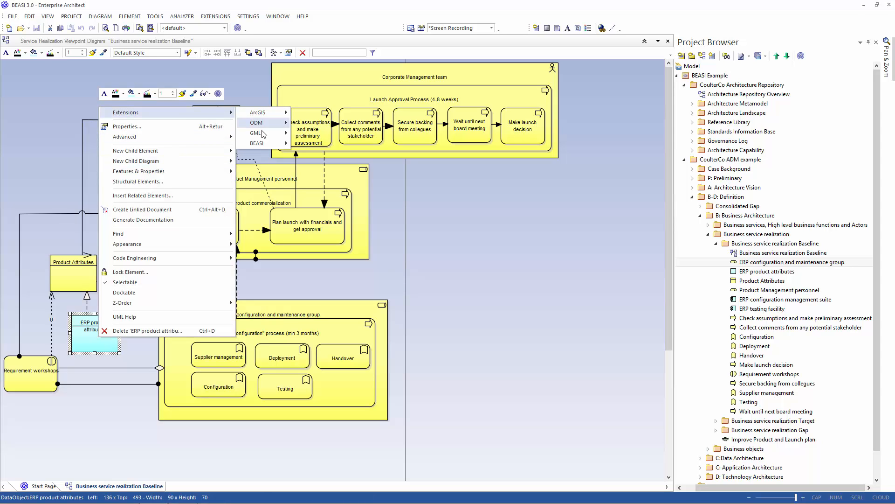
# - Generate an Information Structure viewpoint for ERP product attributes via Extensions > BEASI and view it whole
pyautogui.click(257, 143)
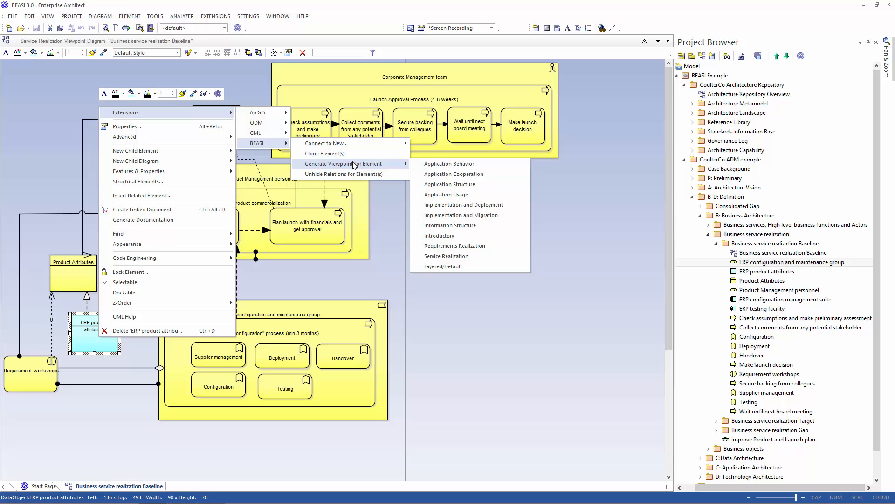
pyautogui.moveTo(464, 204)
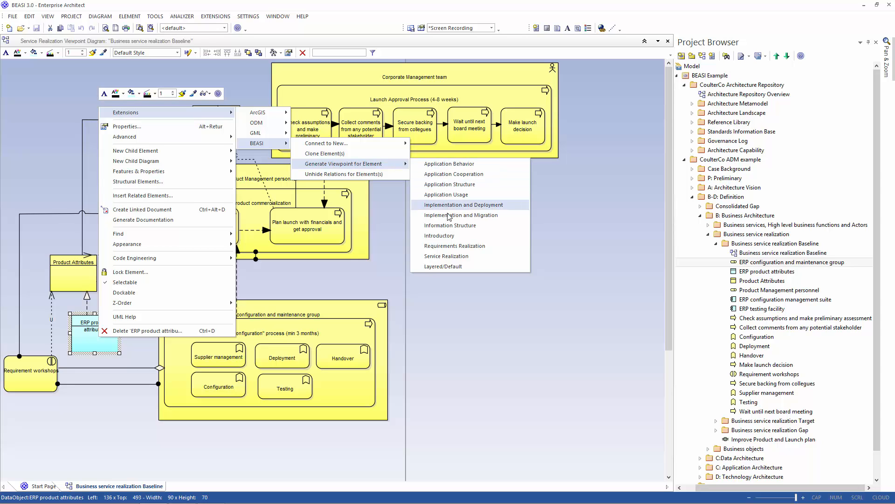
pyautogui.click(464, 204)
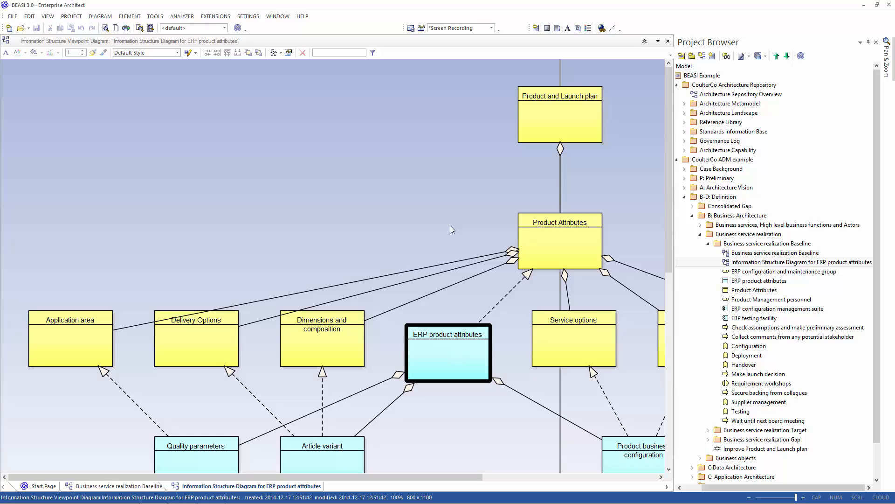
pyautogui.moveTo(879, 58)
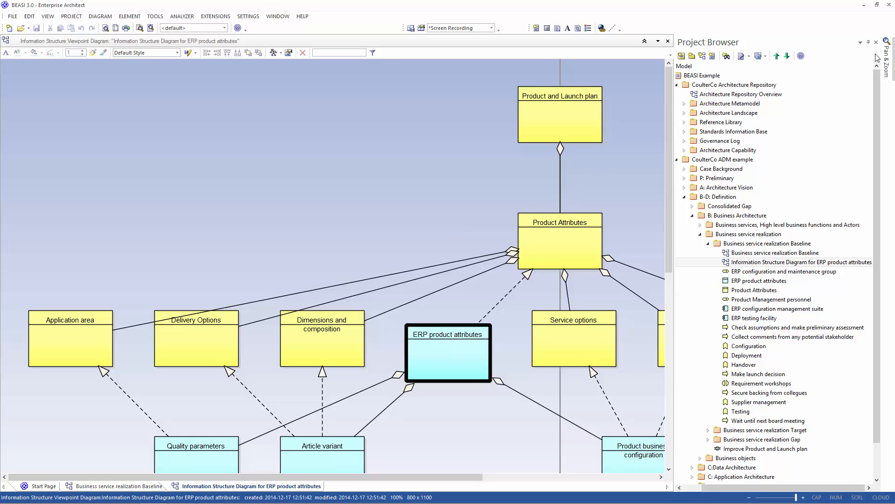
pyautogui.click(888, 56)
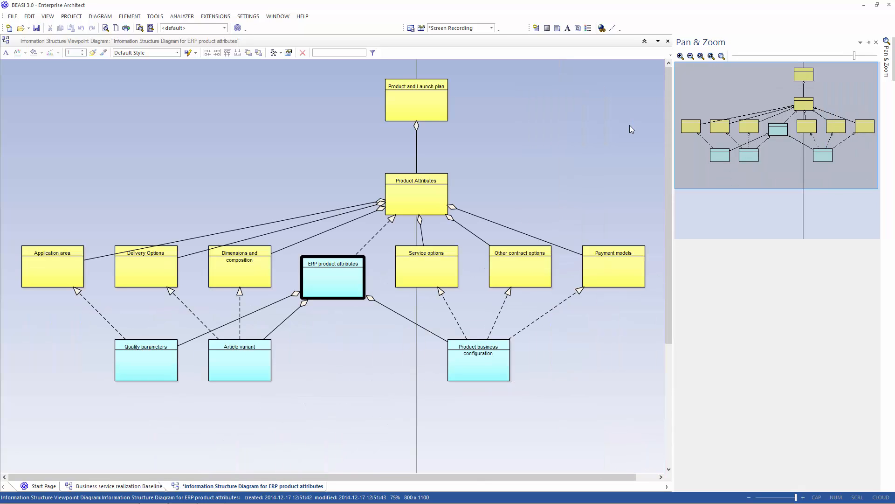
pyautogui.moveTo(358, 281)
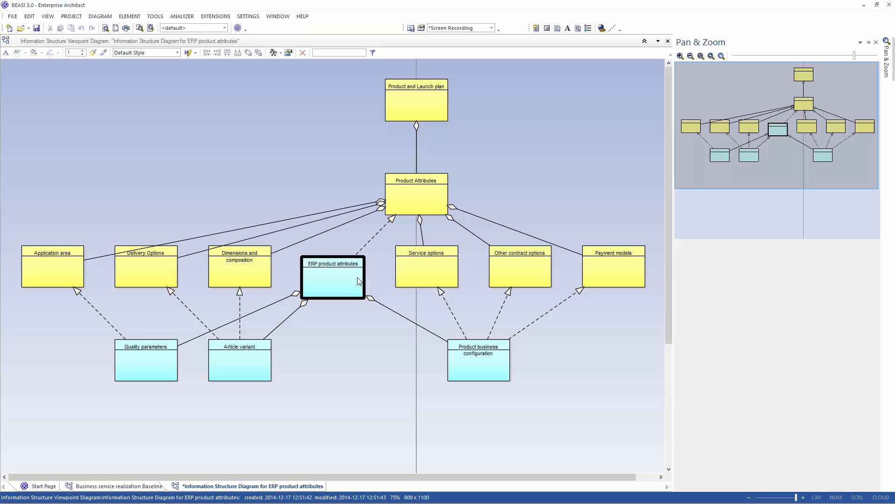
pyautogui.moveTo(336, 326)
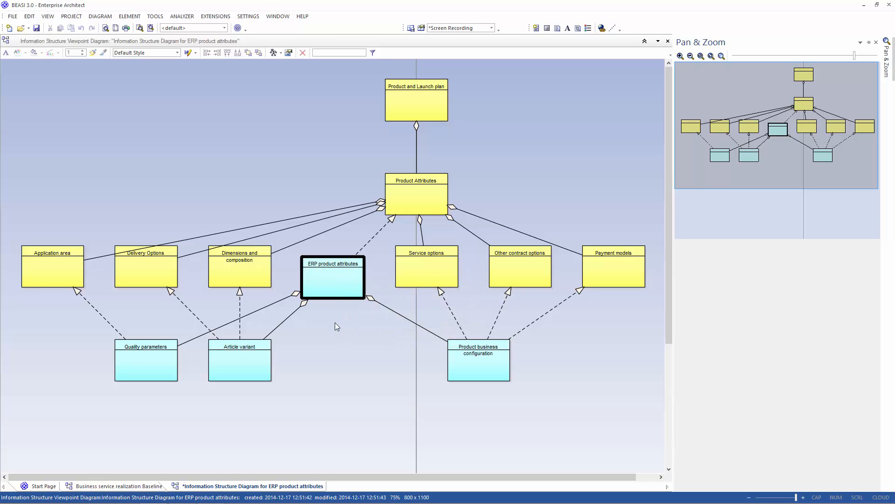